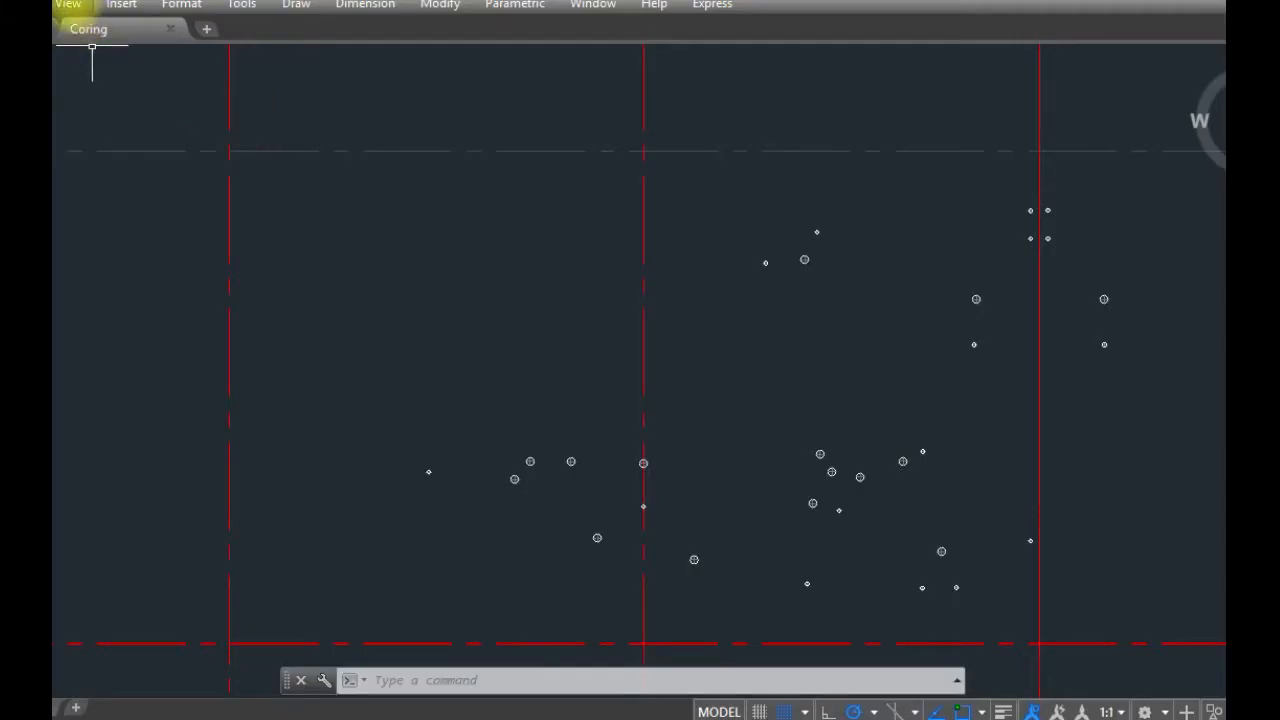
Step: Open the drawing's layer list from the formatting options
left_click(180, 6)
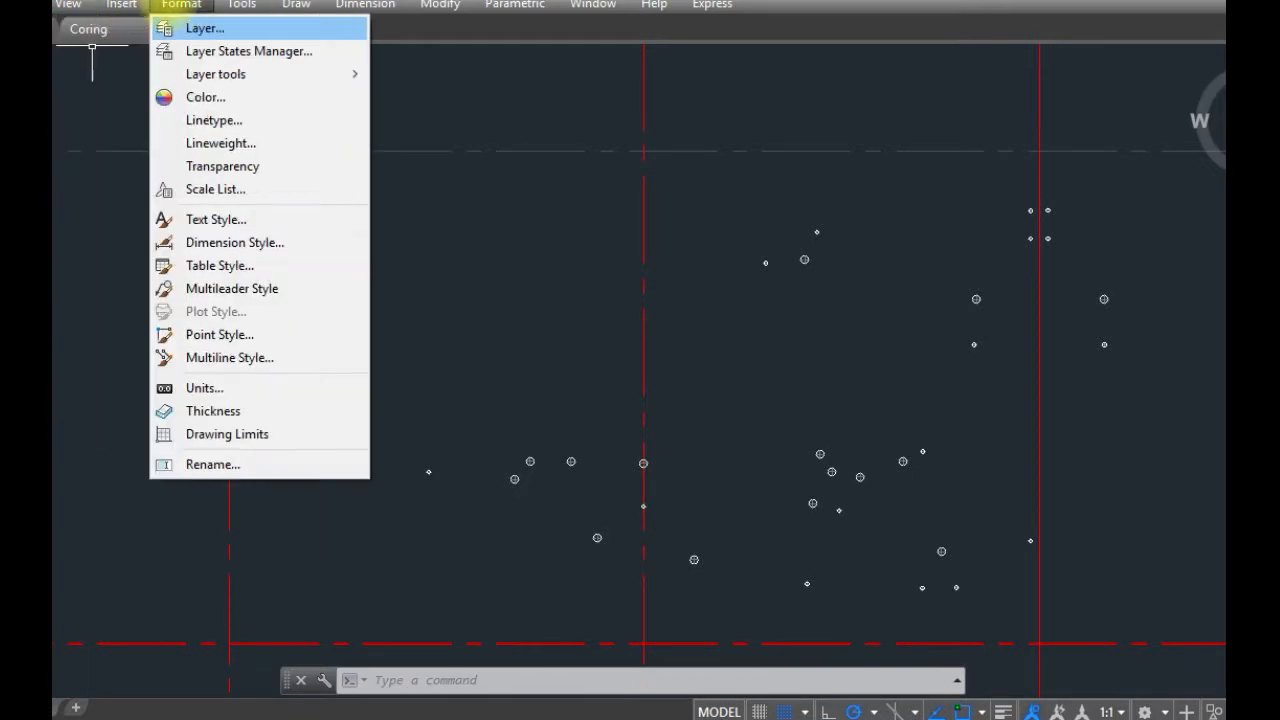
left_click(204, 28)
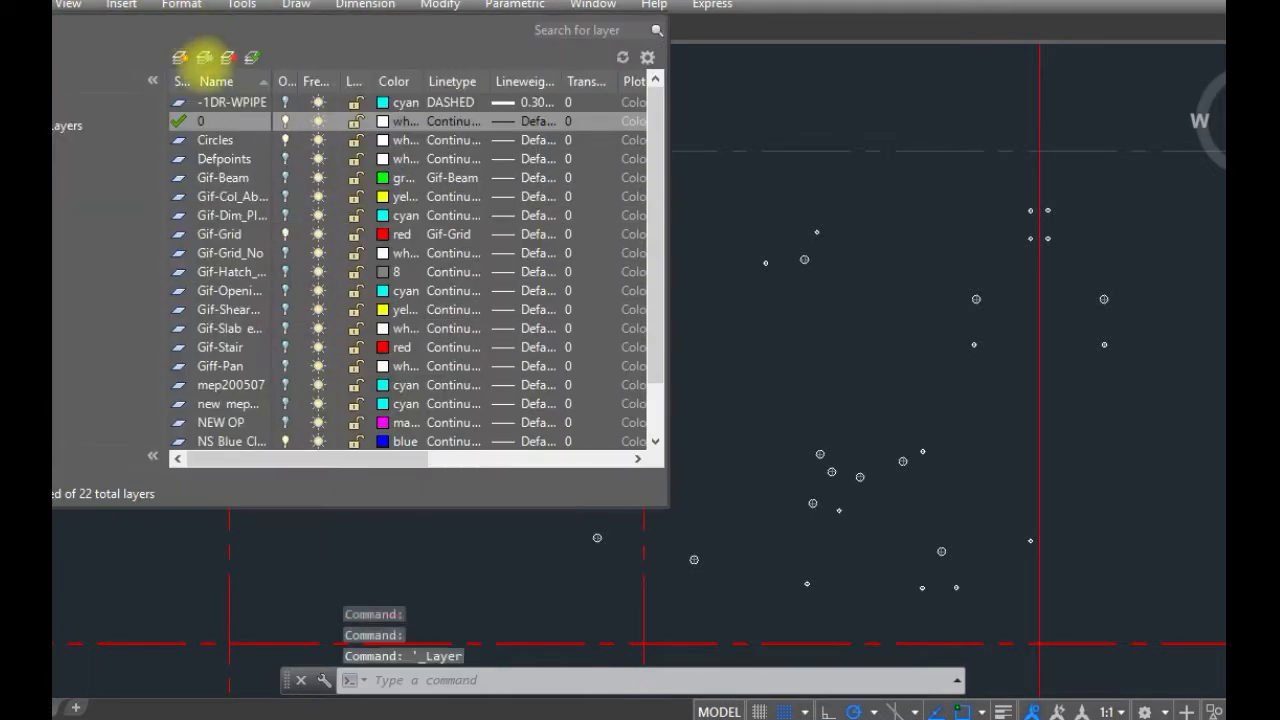
left_click(215, 139)
type("APPLOAD")
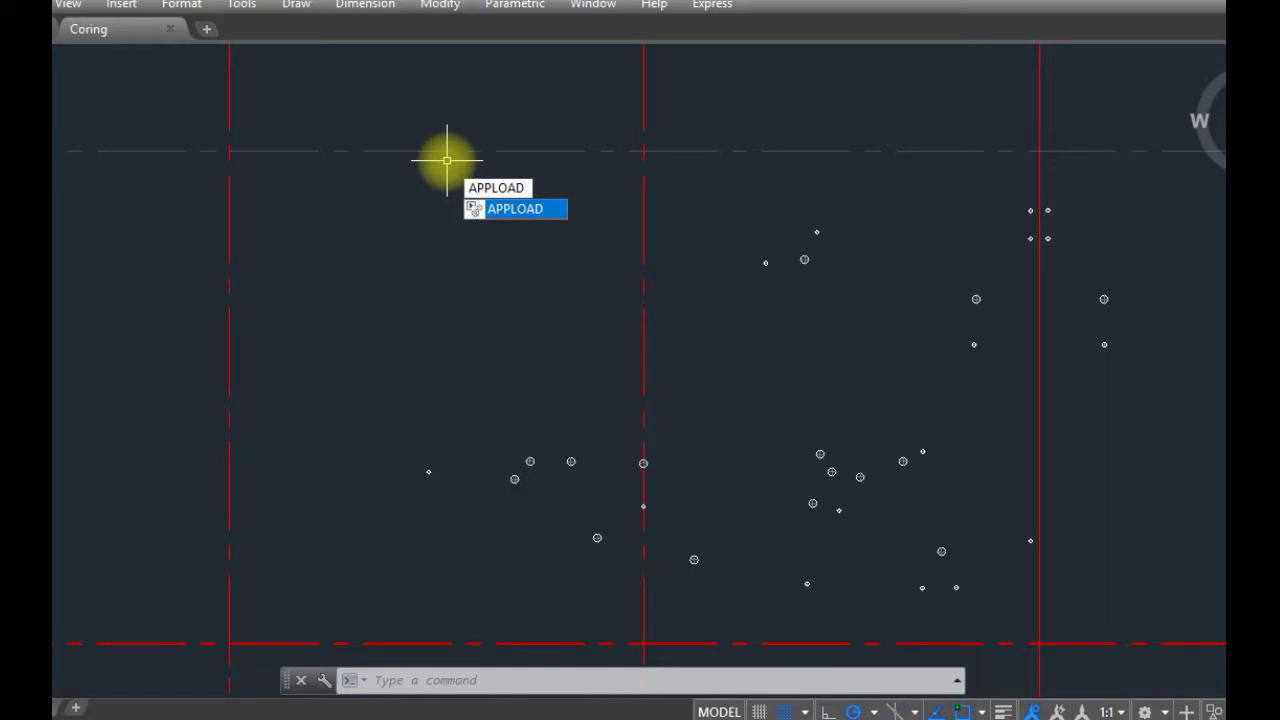
Step: Load 12_UpdatedOCC.LSP from the LISP folder with APPLOAD and close the loader
left_click(513, 209)
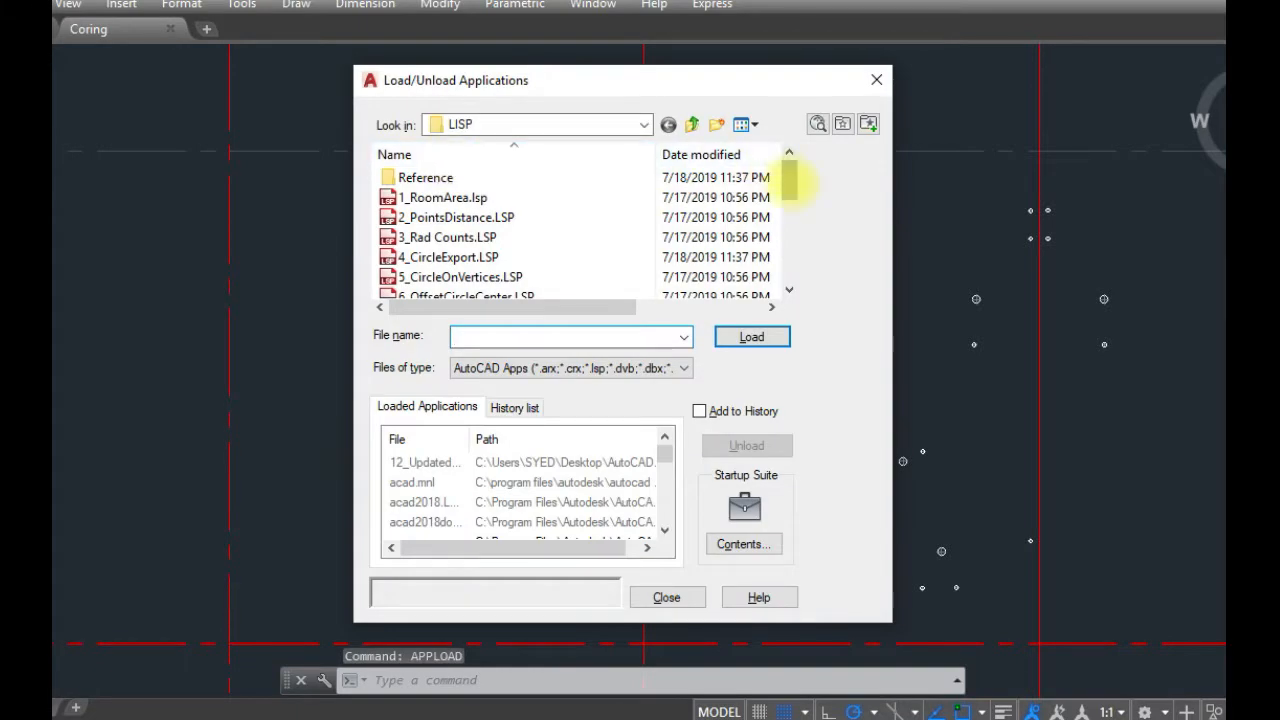
scroll("down", 3)
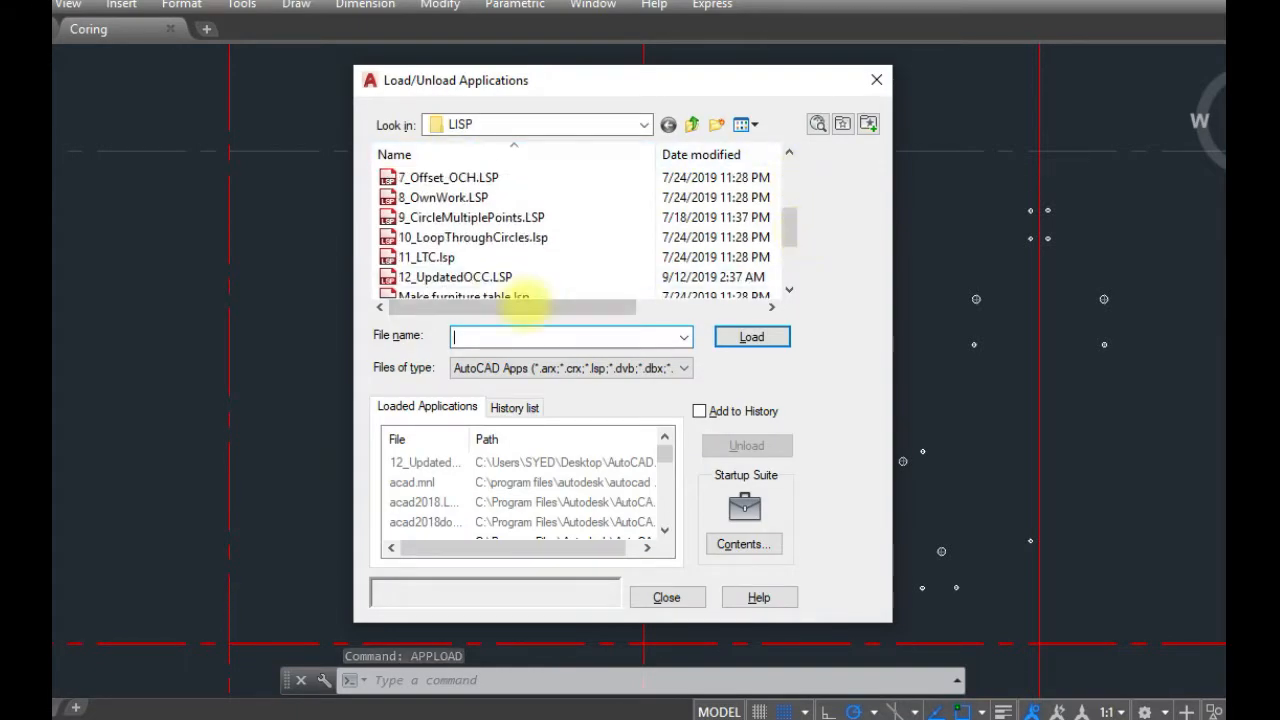
left_click(455, 276)
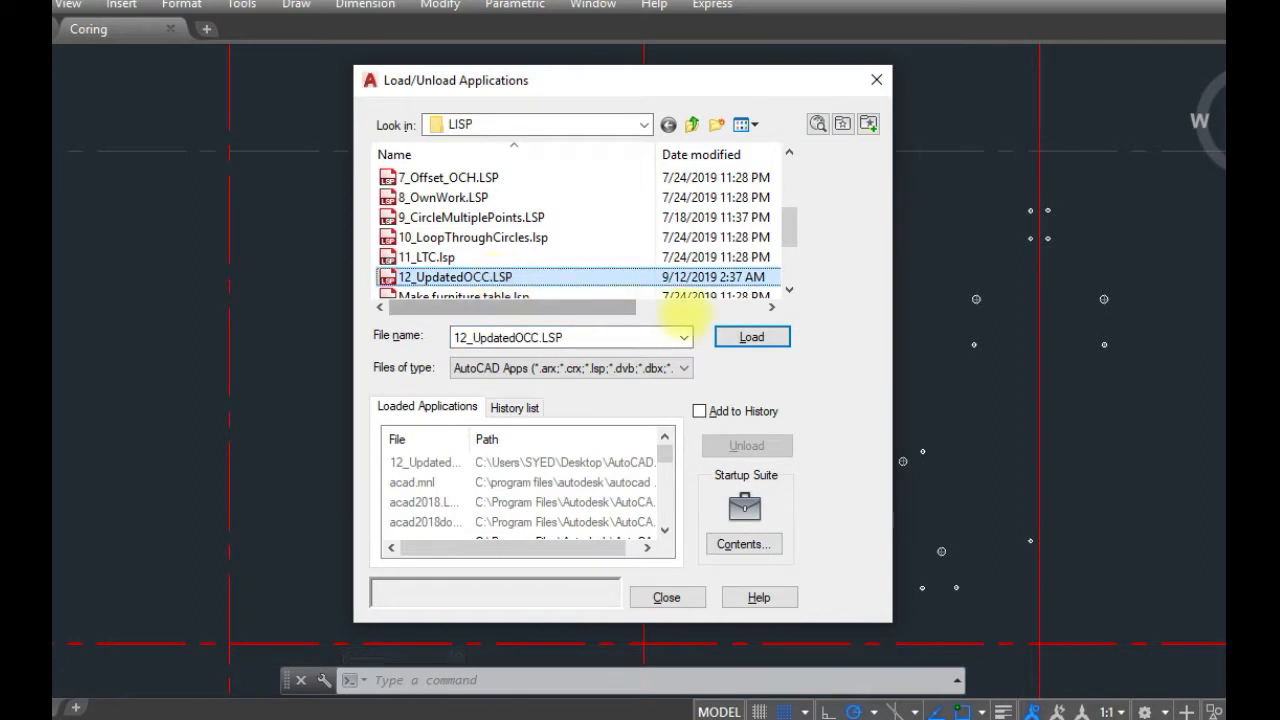
left_click(751, 336)
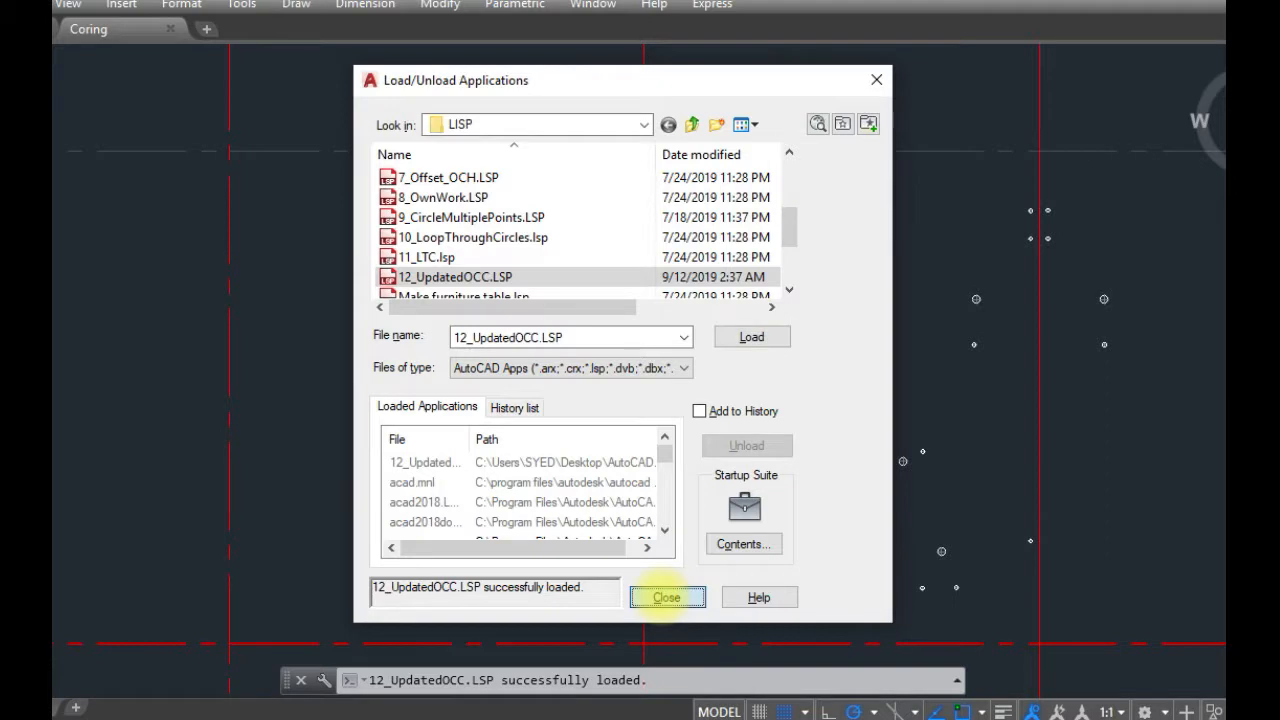
left_click(667, 597)
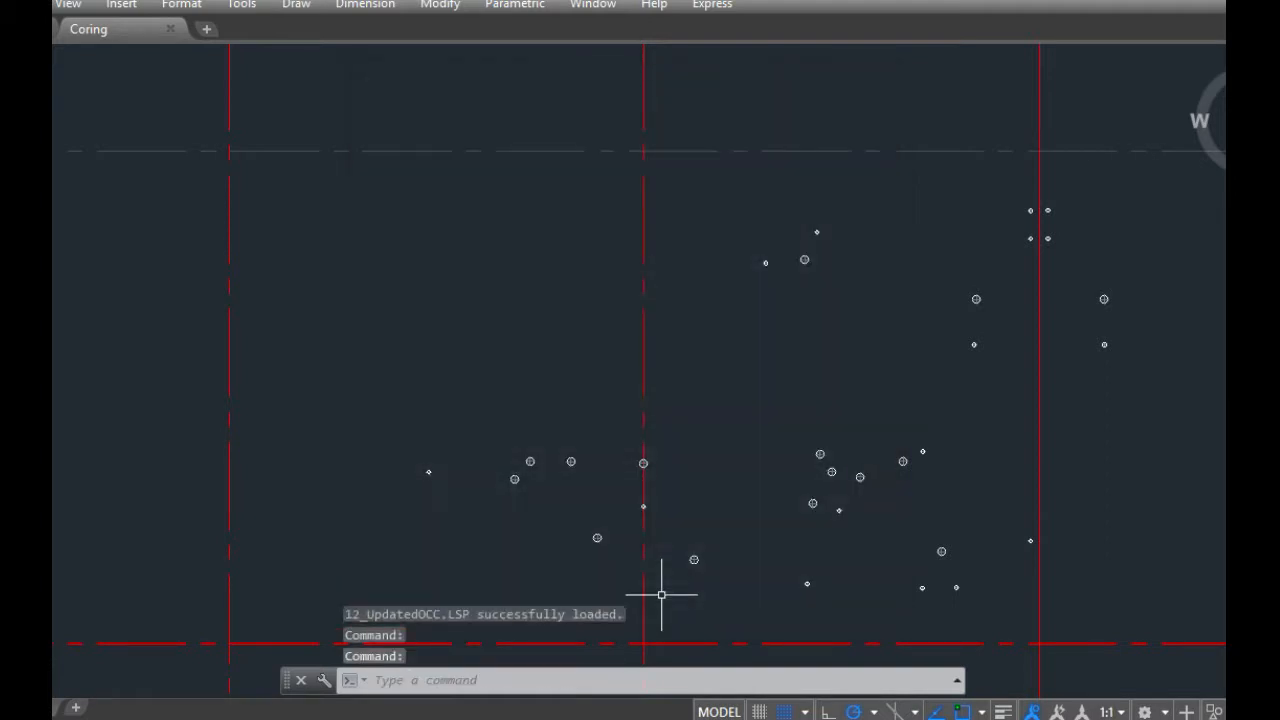
Step: Run OCC on all 31 window-selected circles and place the x, y, diameter table
type("Oc")
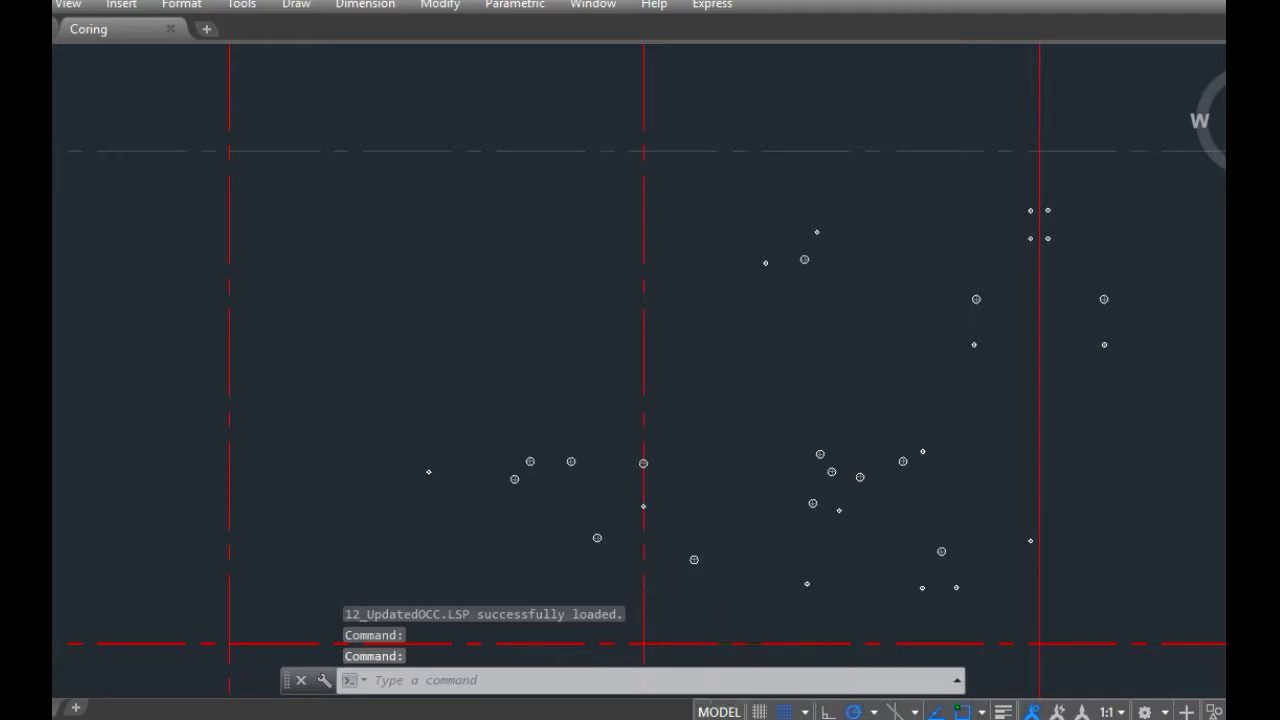
type("OCC")
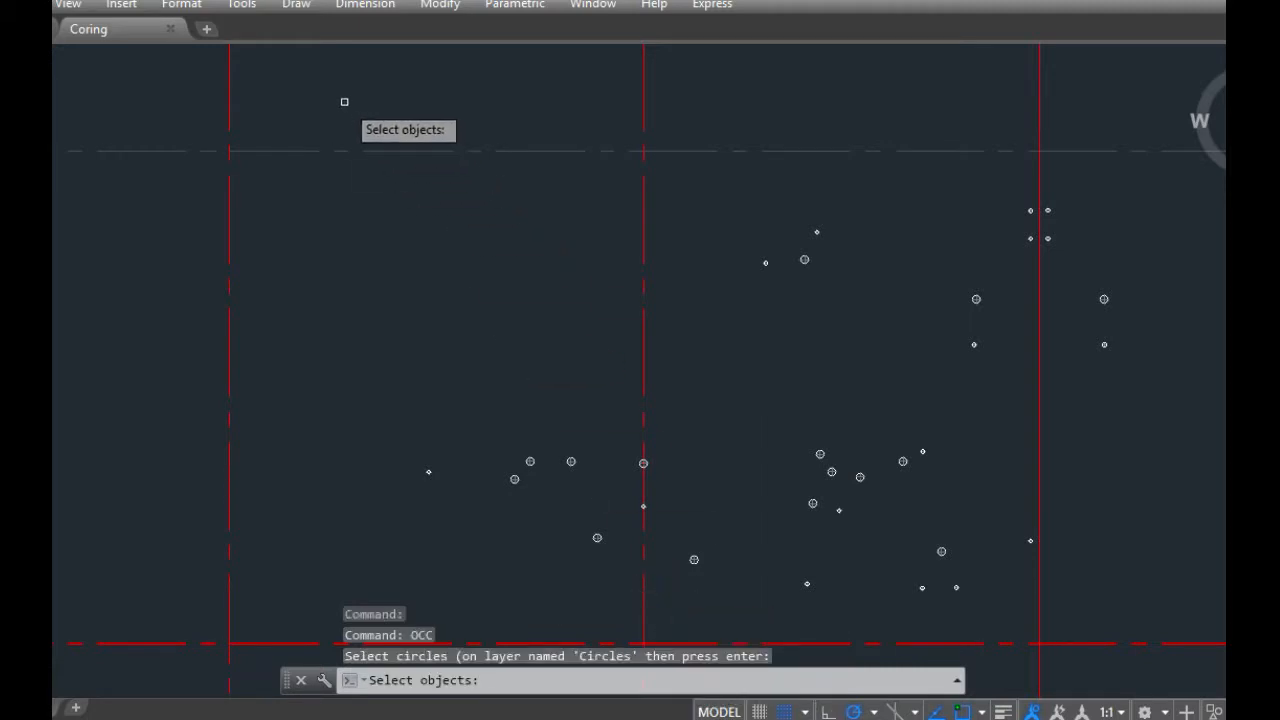
left_click_drag(344, 101, 1164, 481)
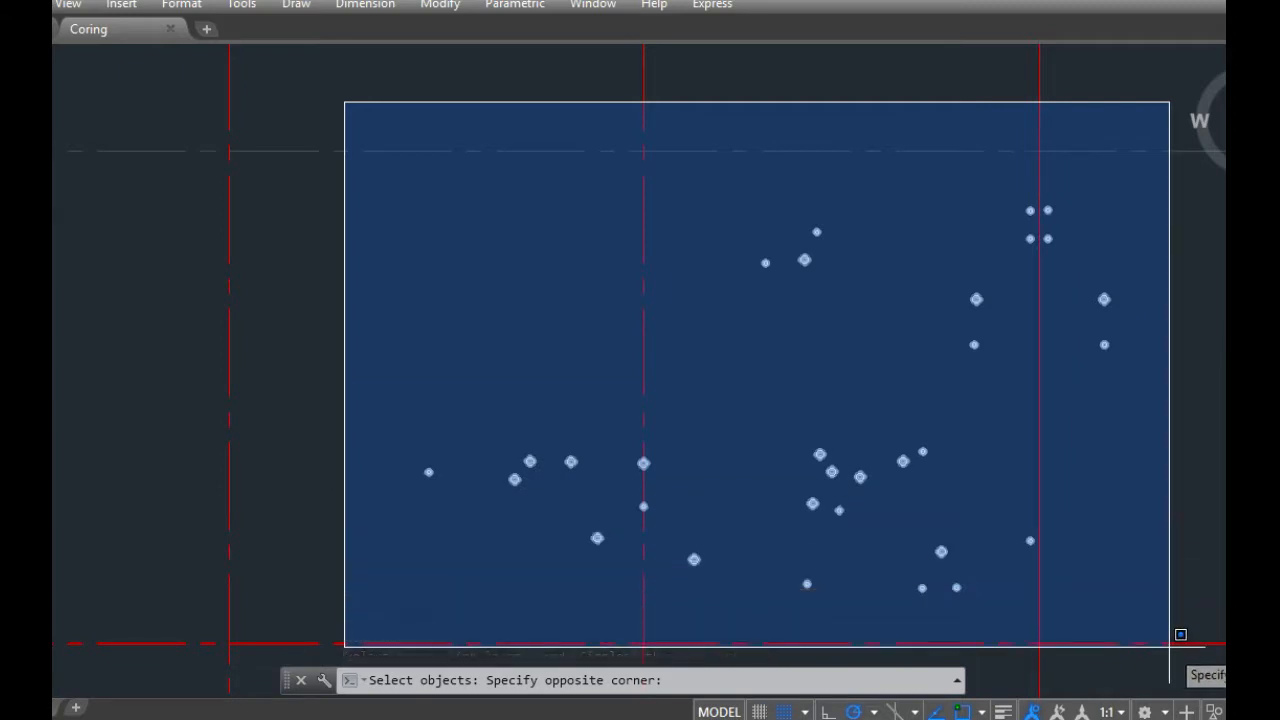
left_click(1178, 633)
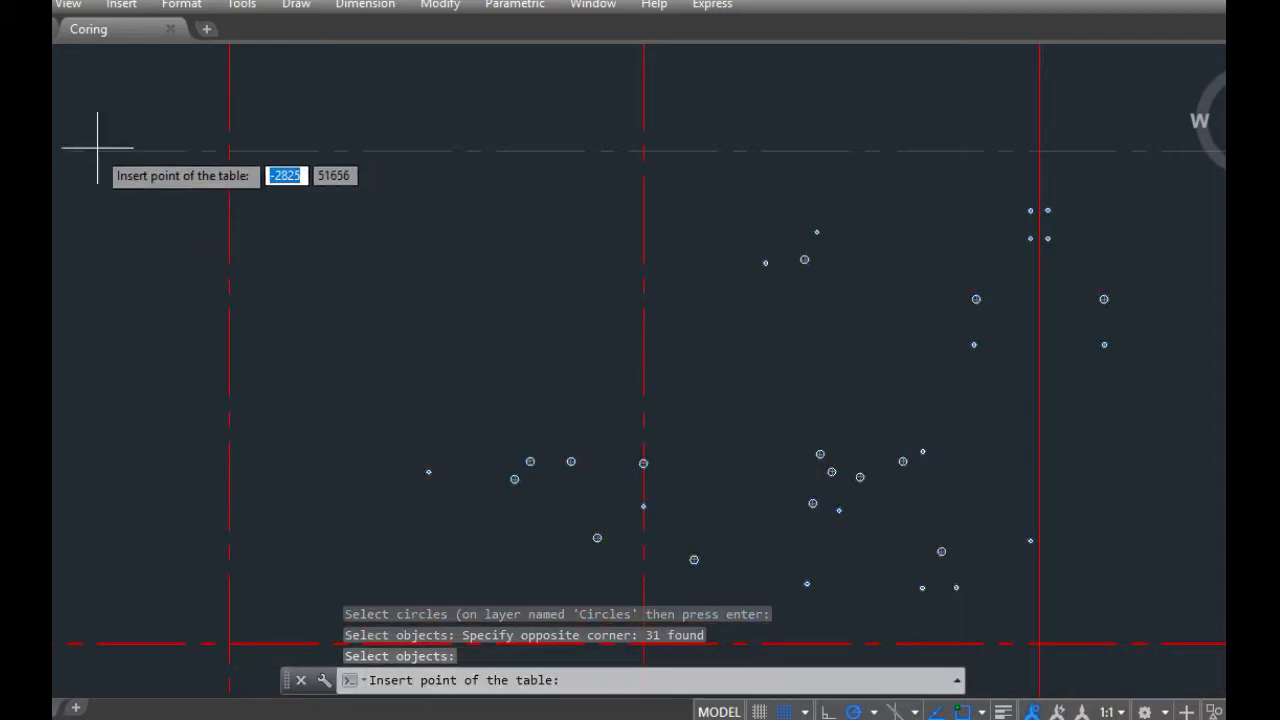
key("Enter")
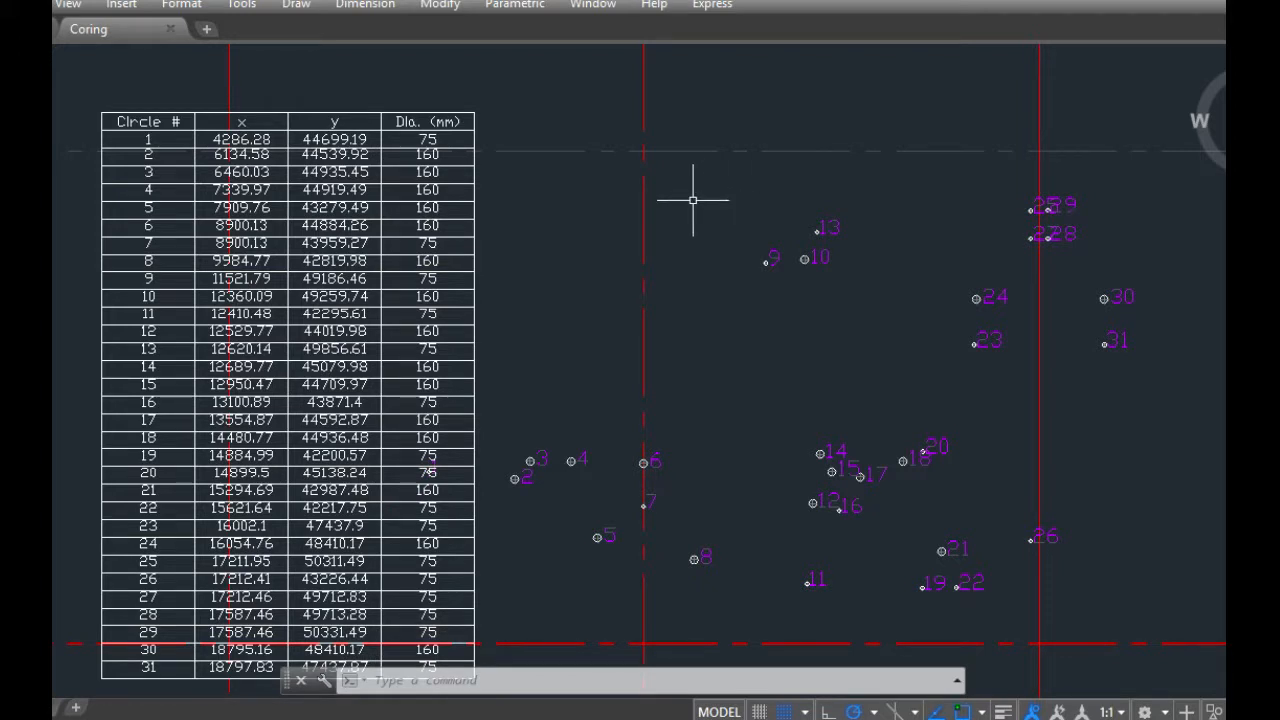
mouse_move(718, 433)
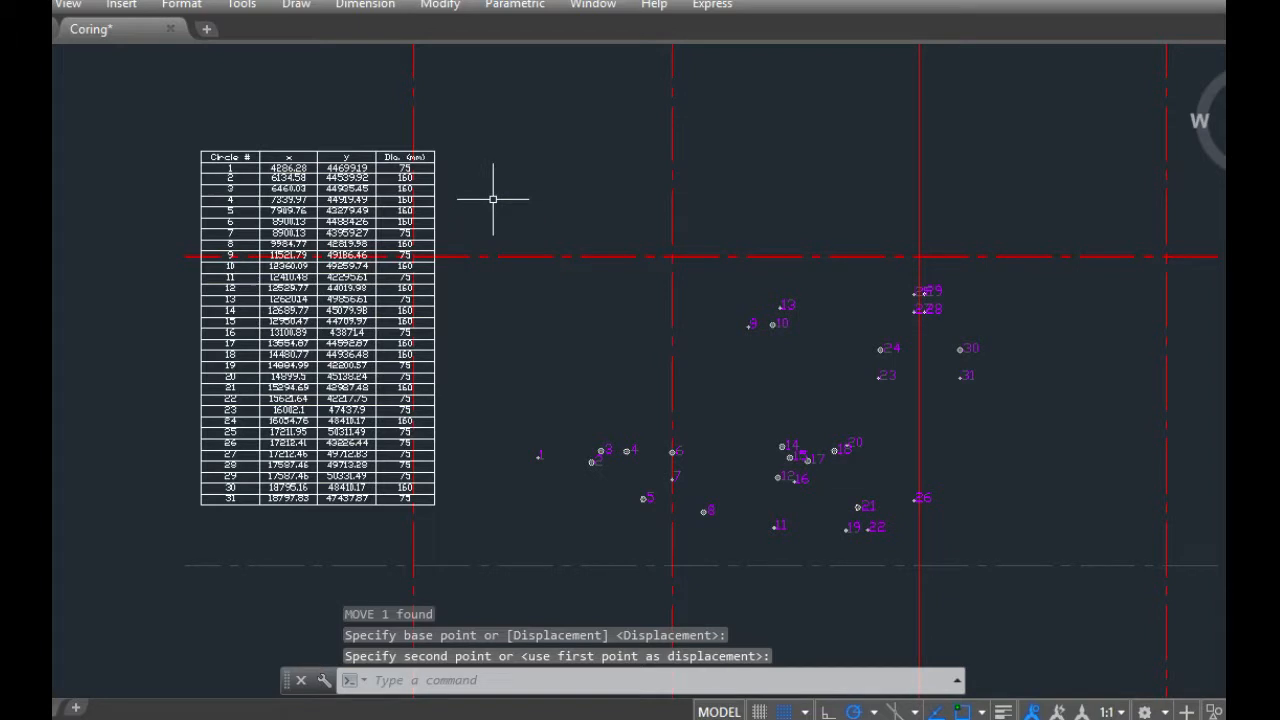
Step: Crossing-select the numbered circles and their purple labels
left_click_drag(493, 198, 1062, 580)
type("q")
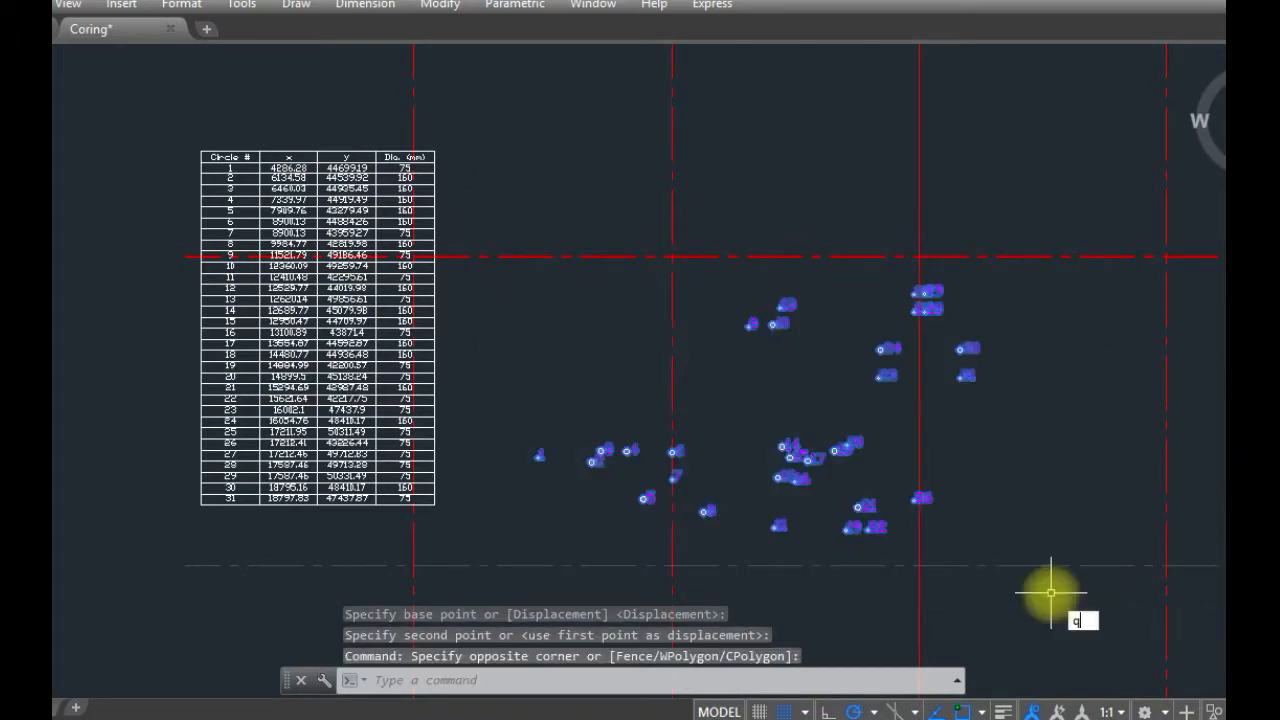
Step: Quick-select the 31 Color 200 purple labels and bring up their right-click menu
type("s")
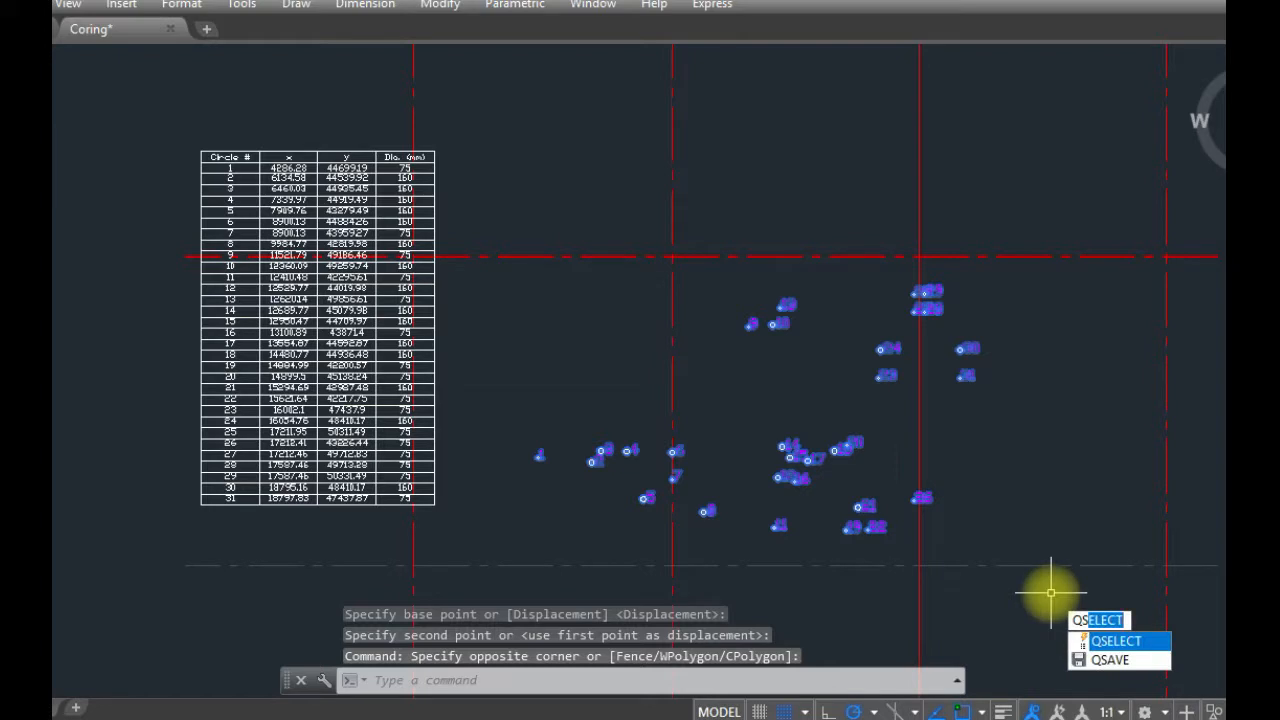
left_click(1112, 639)
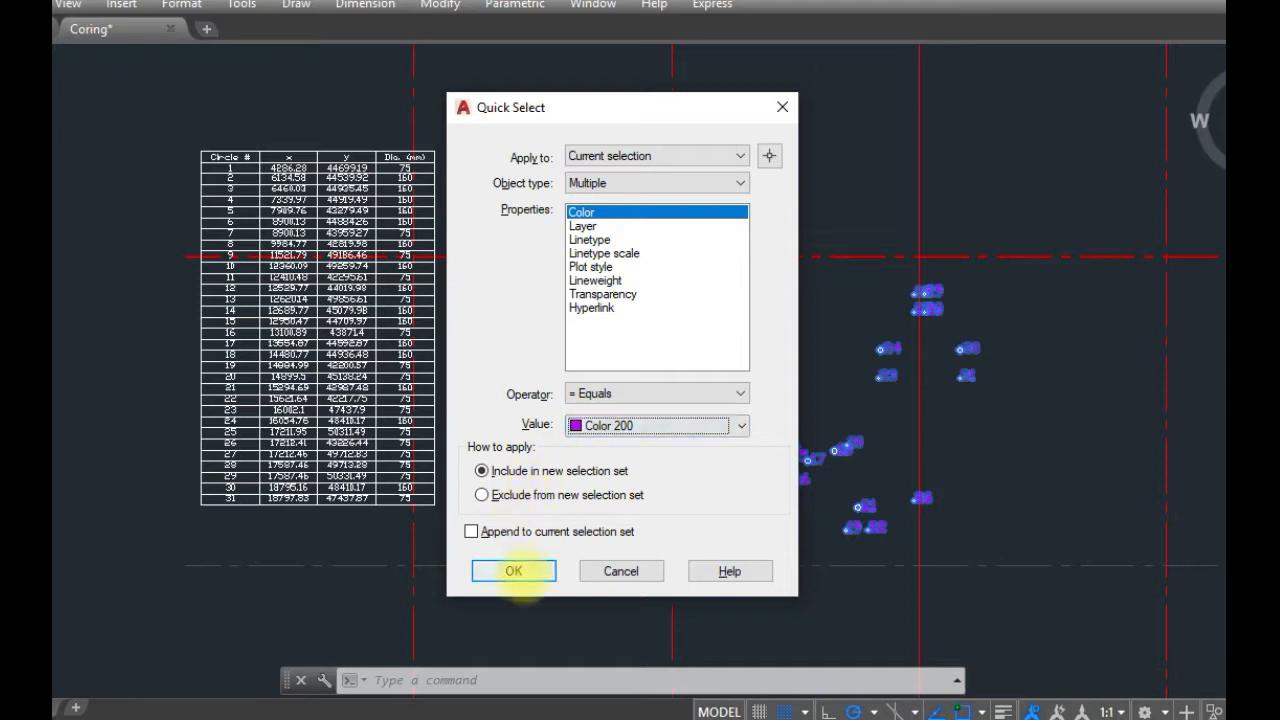
left_click(513, 570)
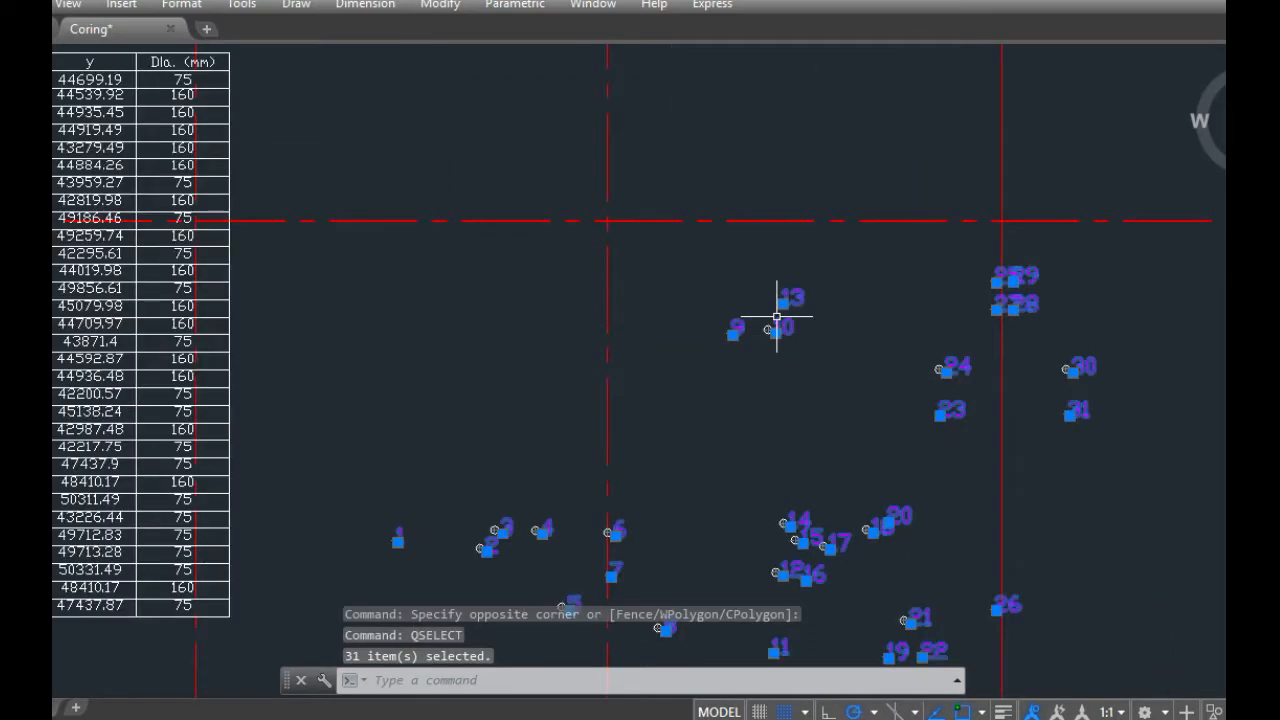
right_click(775, 610)
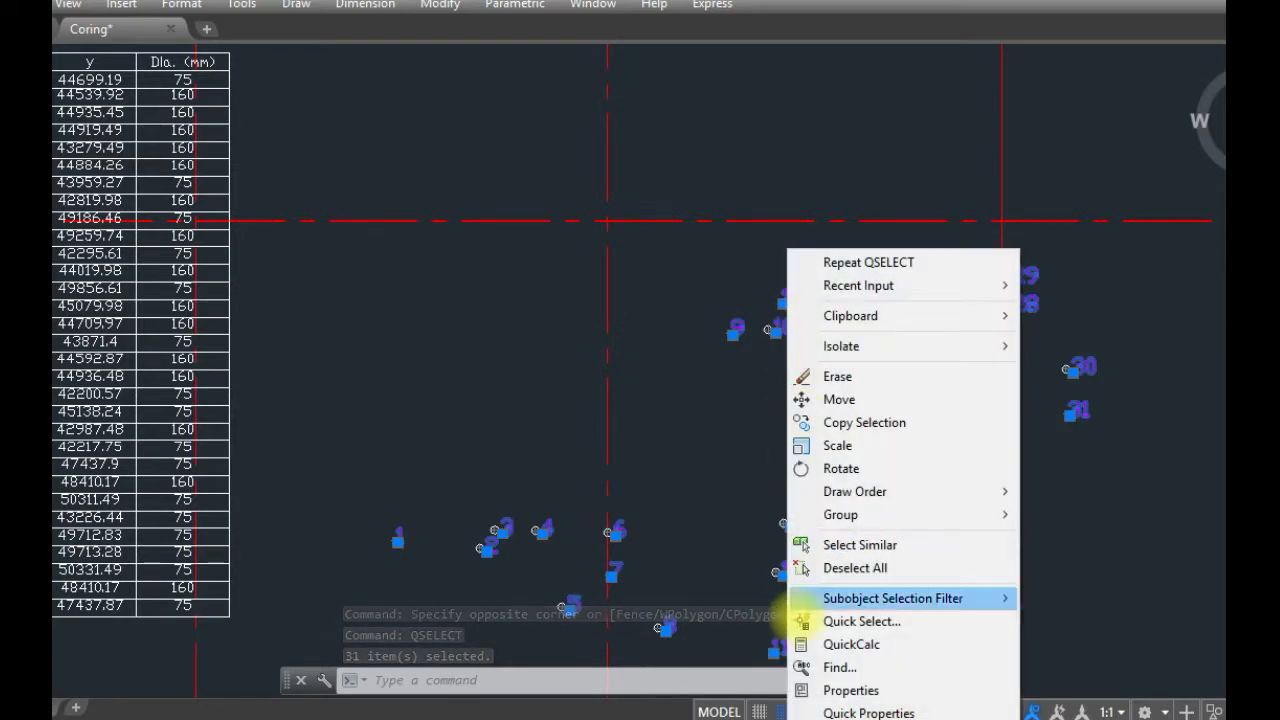
Step: Assign a larger, bolder text style to the purple labels in the Properties palette
left_click(850, 690)
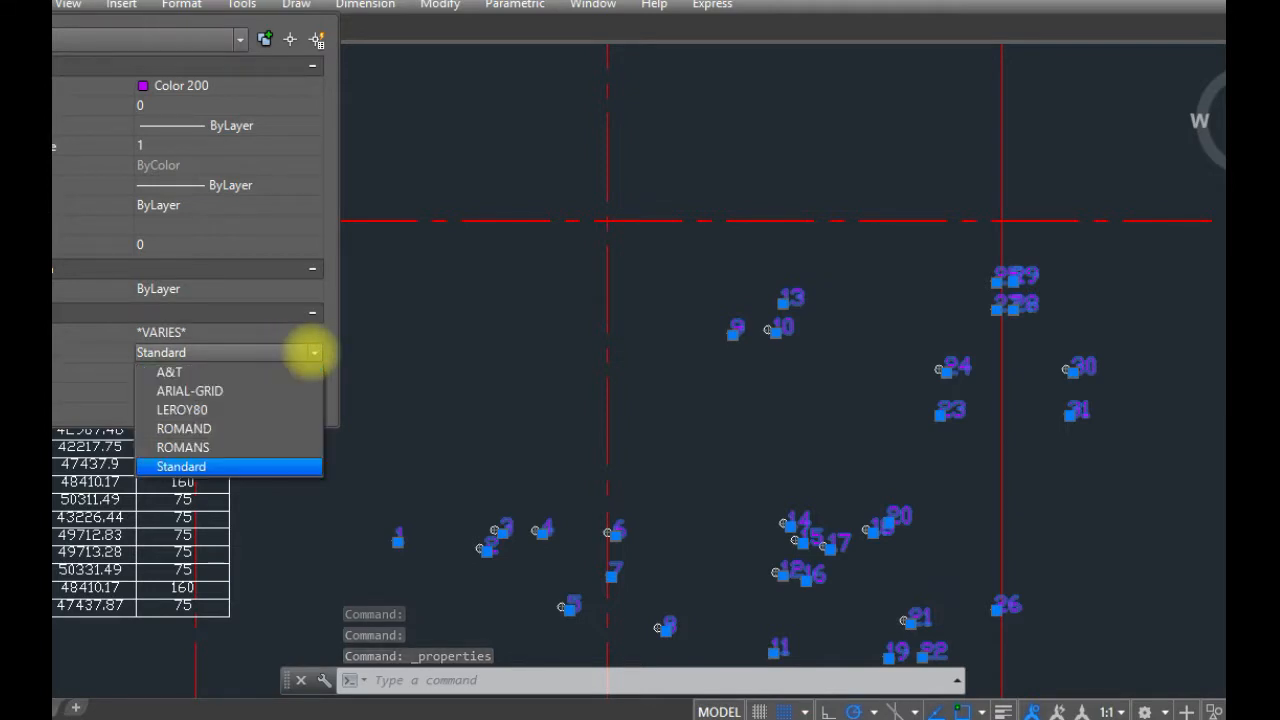
left_click(189, 391)
type("M")
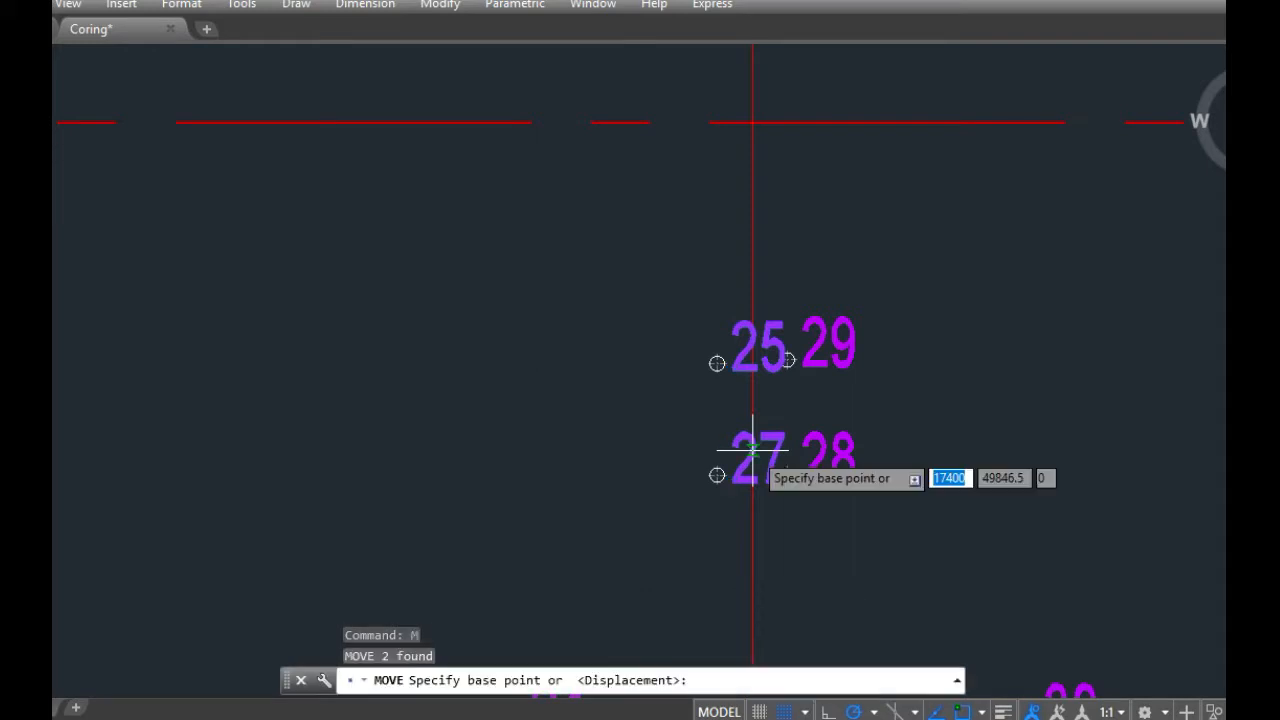
left_click(747, 448)
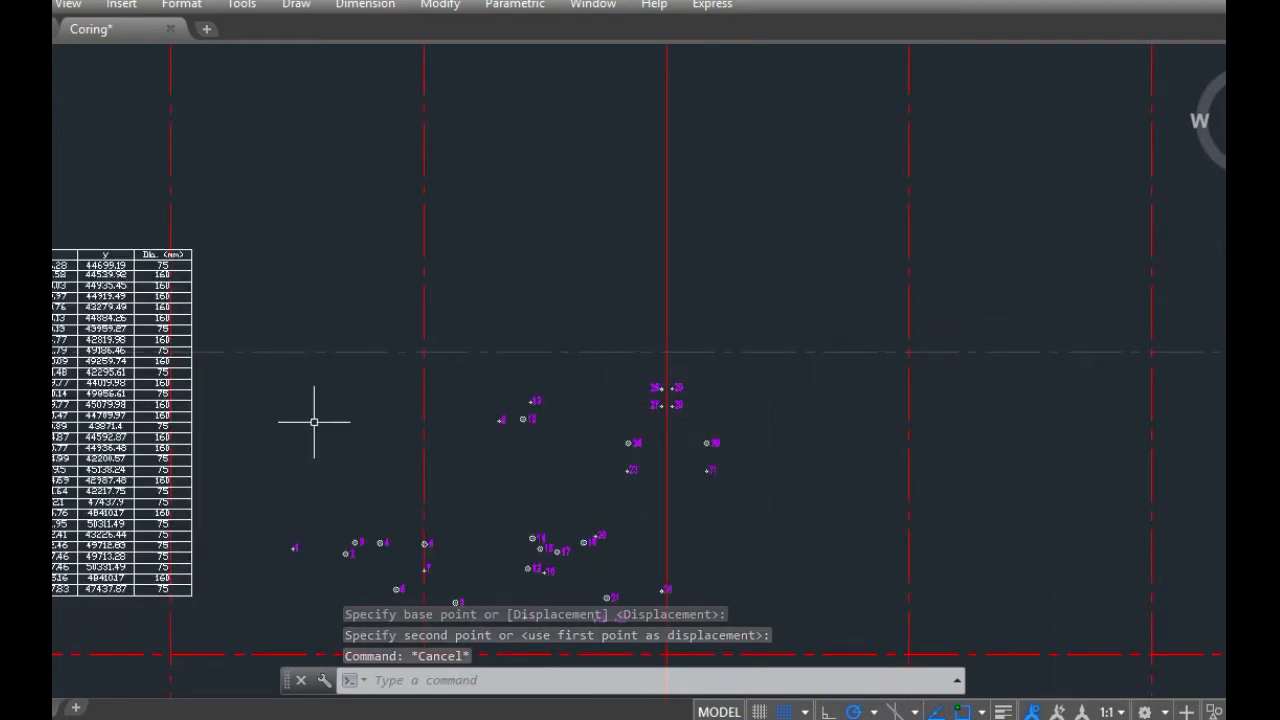
Step: Pan the view until all 31 table rows are readable
right_click(314, 422)
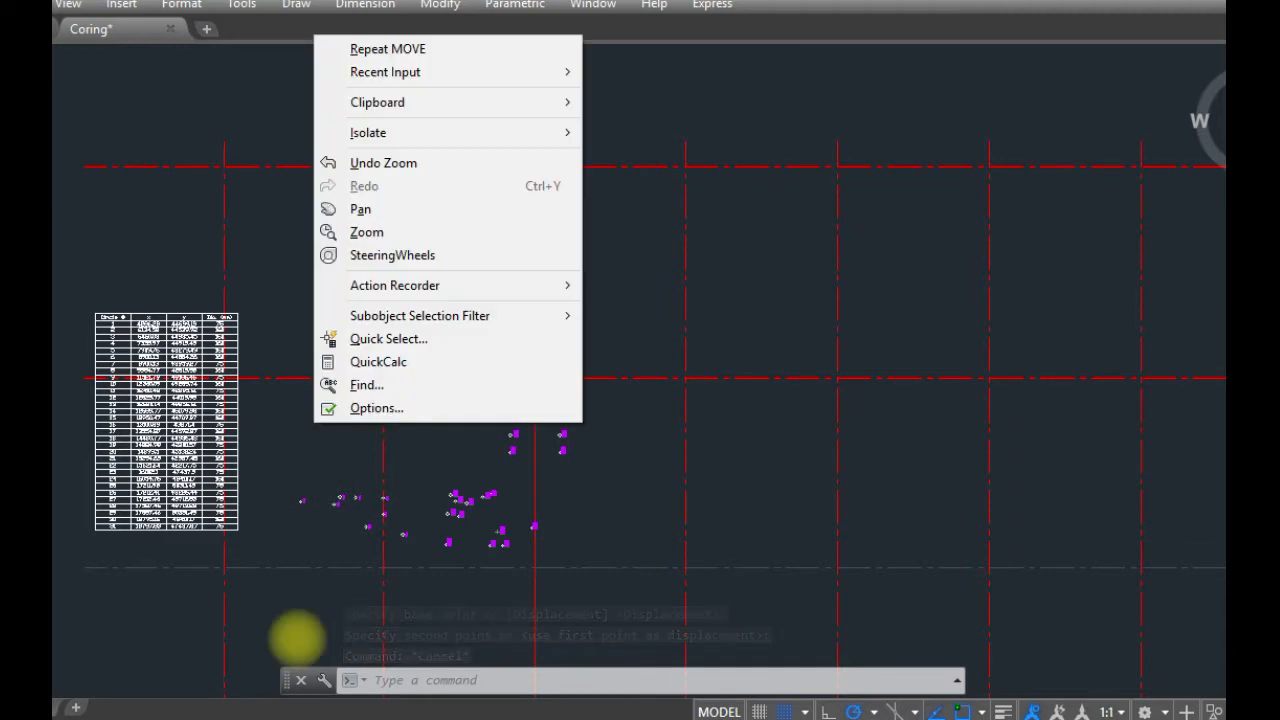
left_click(360, 208)
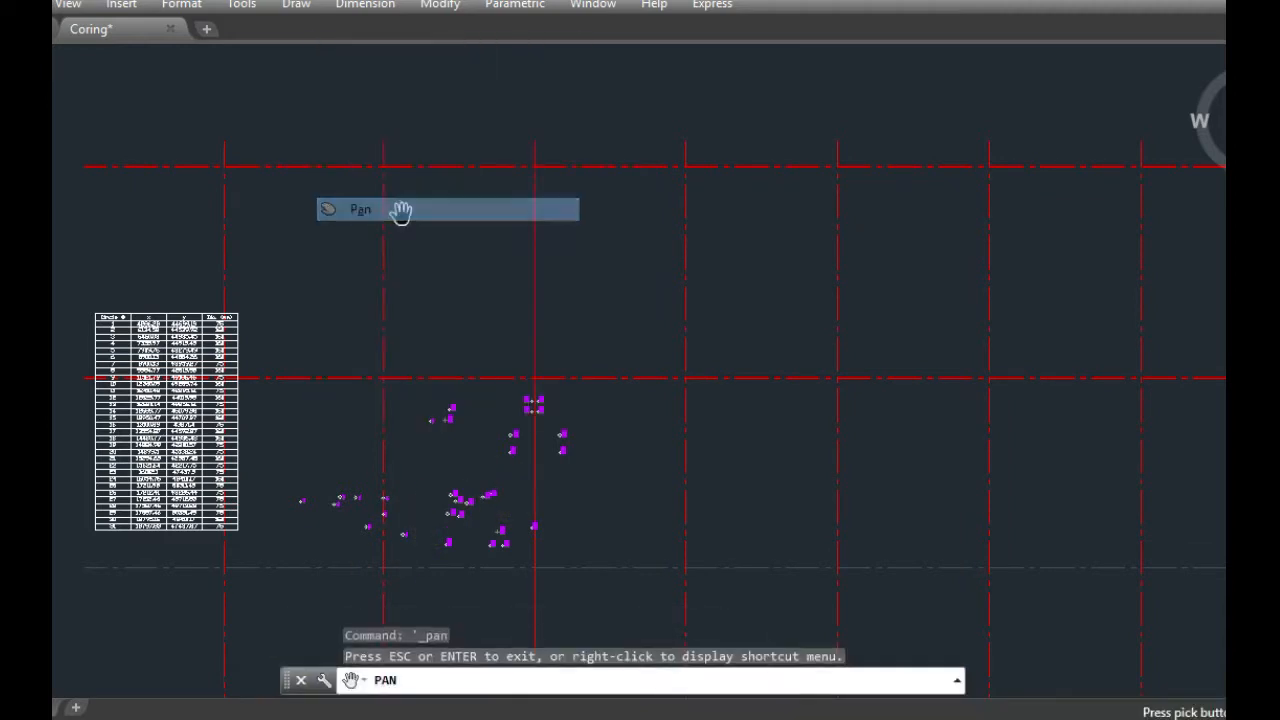
left_click_drag(400, 210, 818, 351)
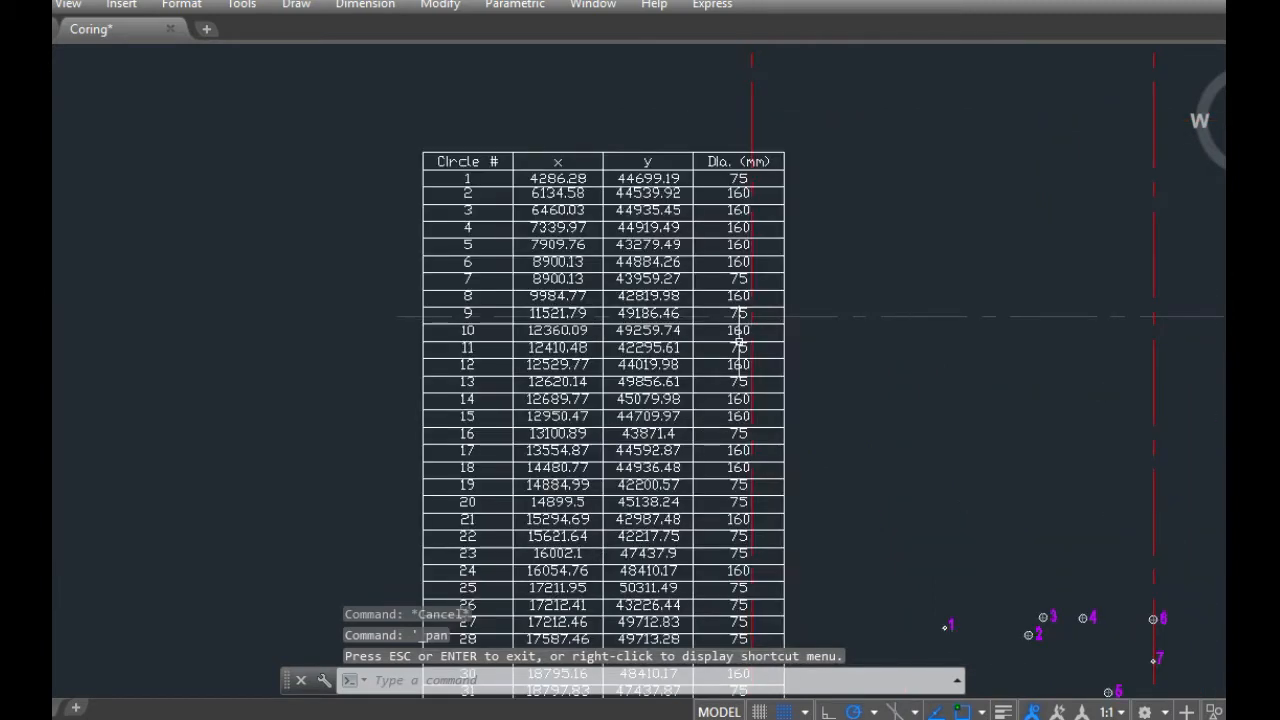
mouse_move(735, 345)
type("TABLEE")
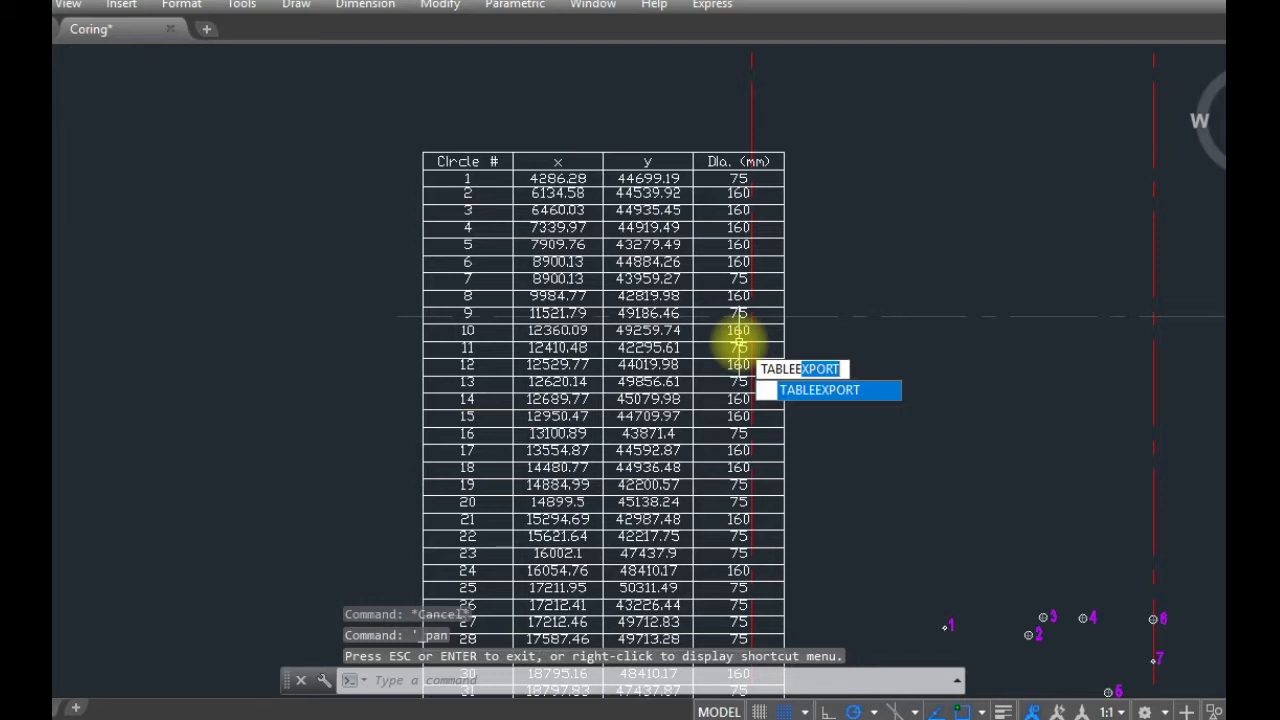
Step: Select the coordinate table and save it as Table1.csv in the Drawing folder
left_click(826, 390)
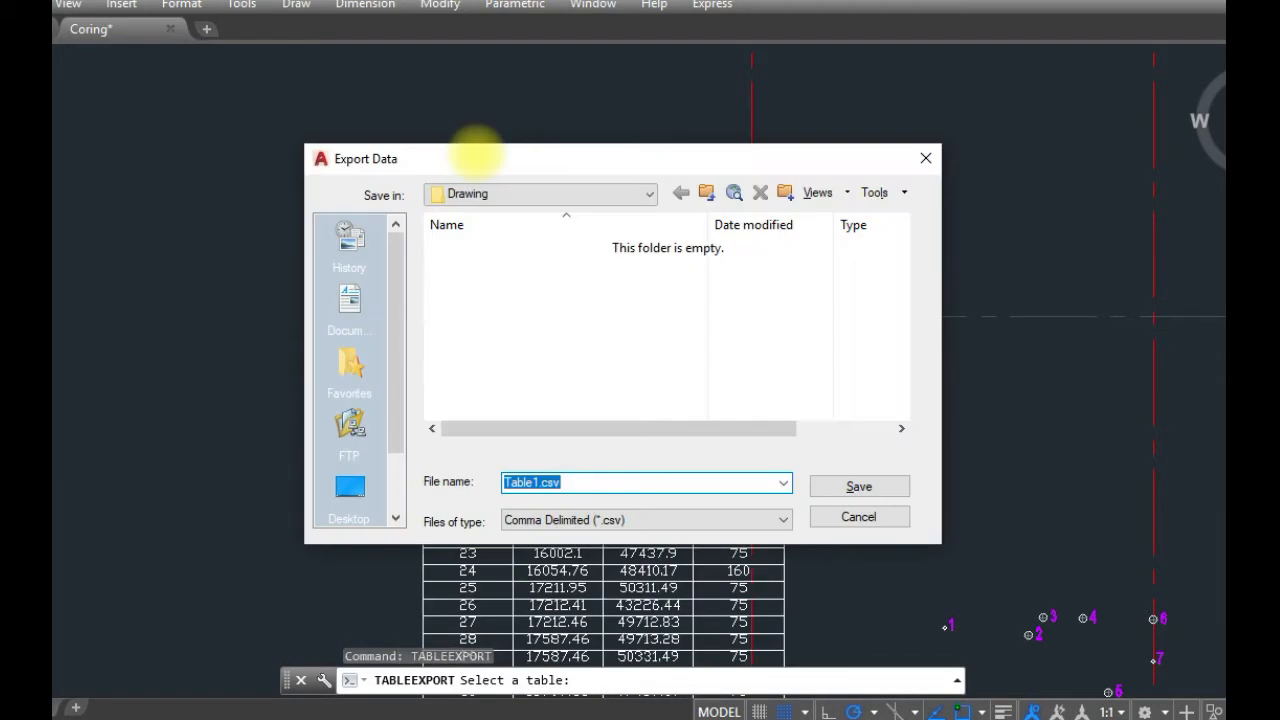
mouse_move(605, 475)
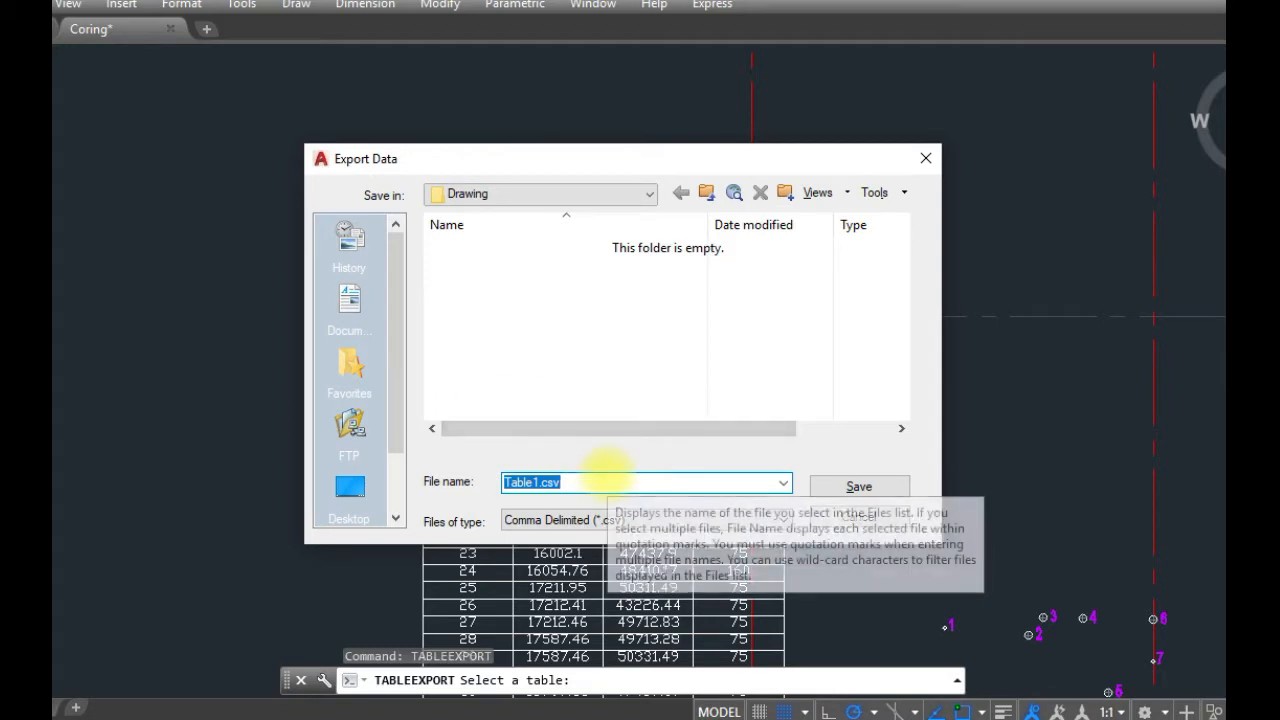
mouse_move(859, 486)
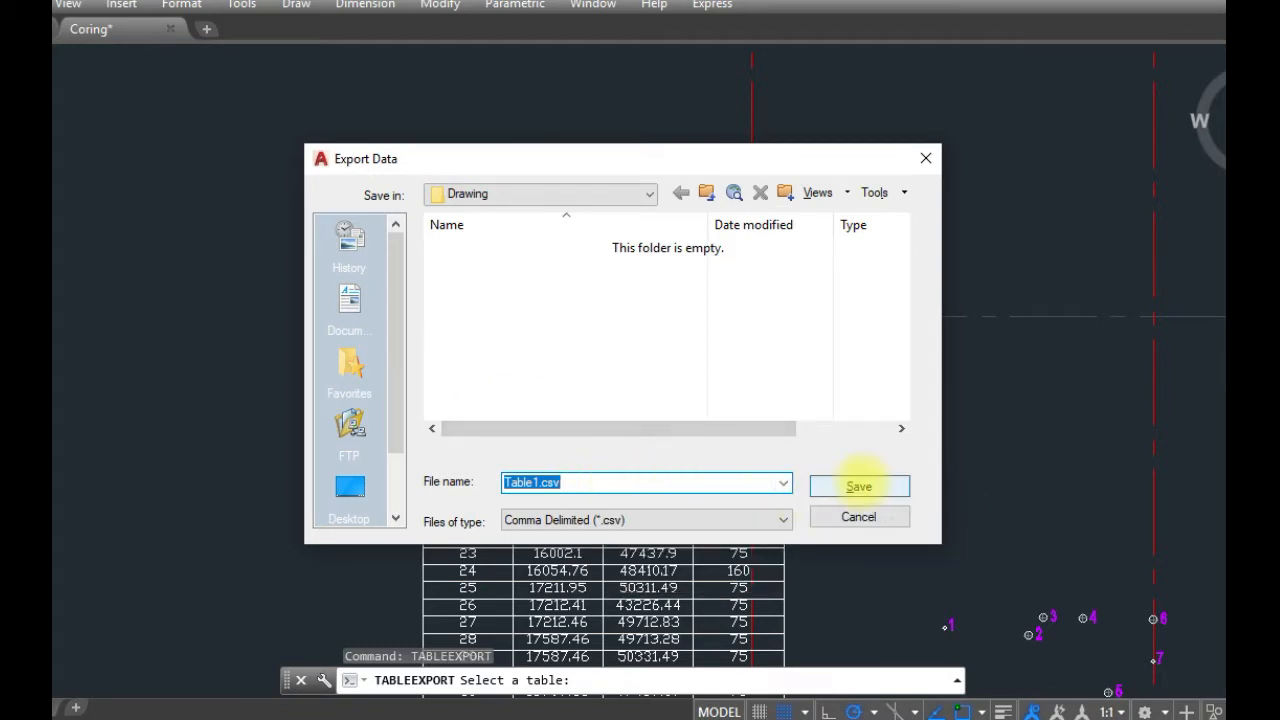
left_click(858, 486)
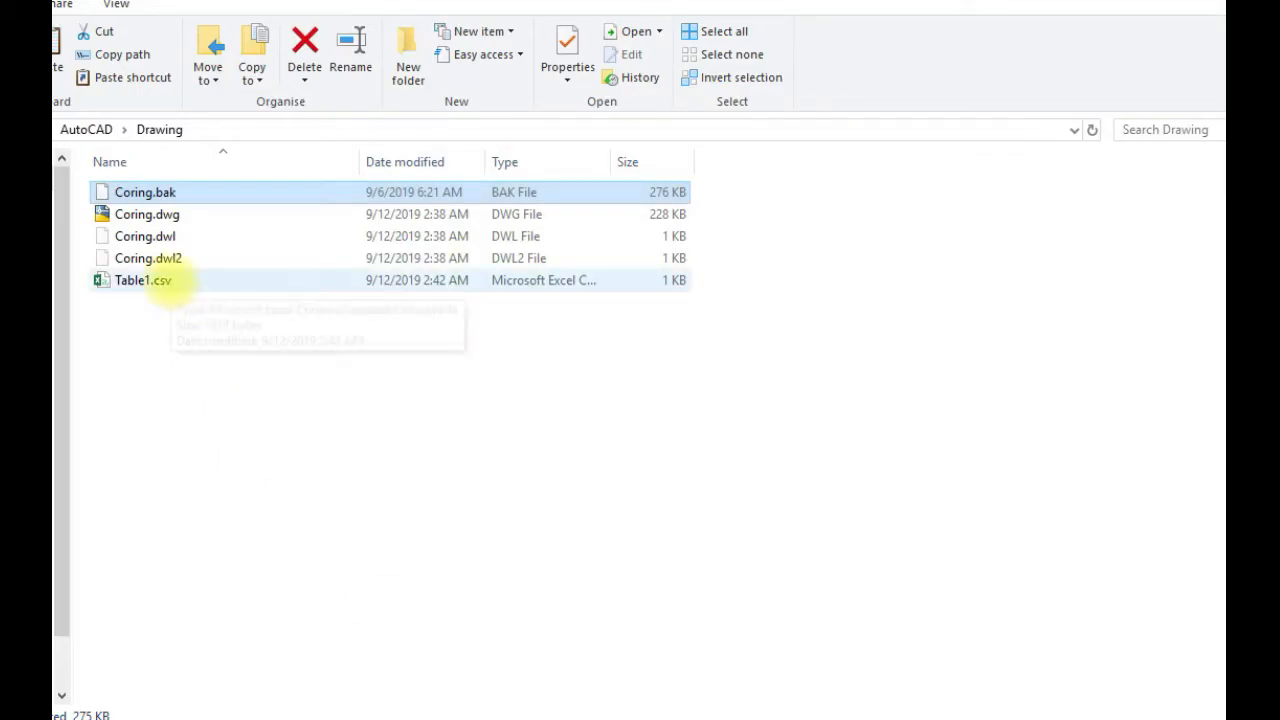
Step: Open Table1.csv in Excel from the Drawing folder
double_click(131, 280)
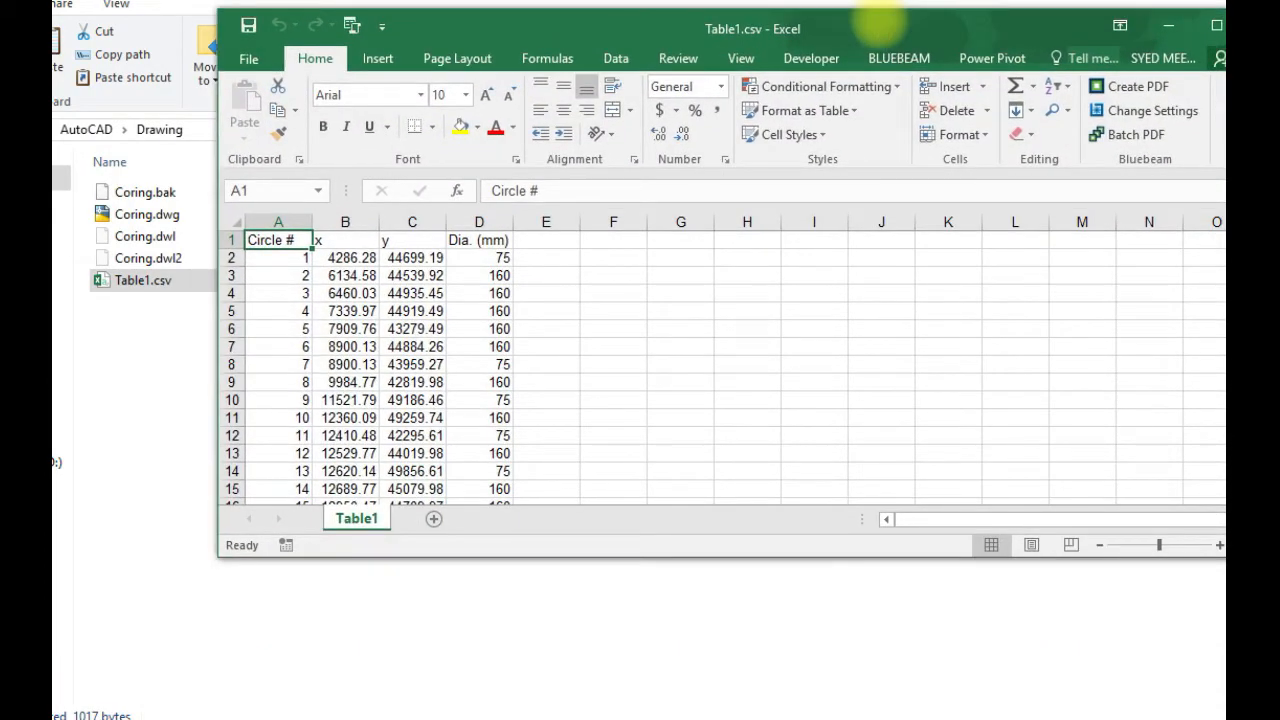
Step: Save As Table1.xlsx with the Excel Workbook (*.xlsx) file type
left_click(248, 58)
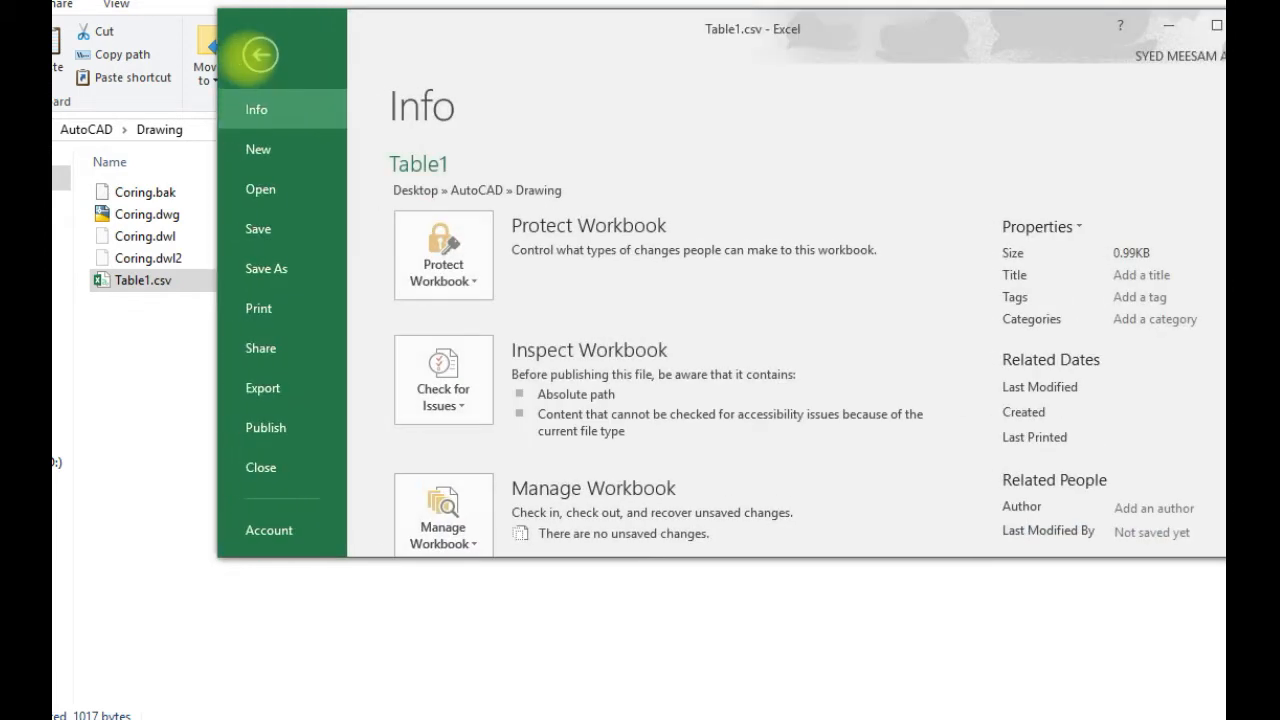
left_click(266, 268)
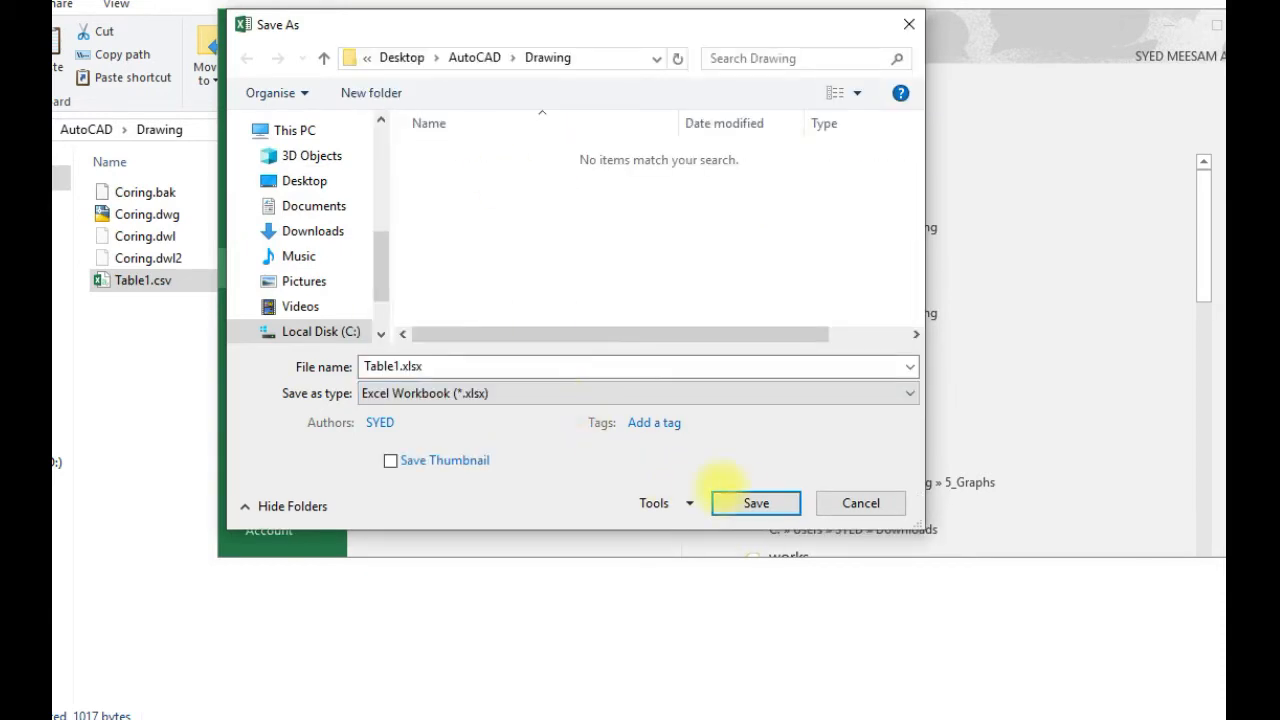
left_click(756, 503)
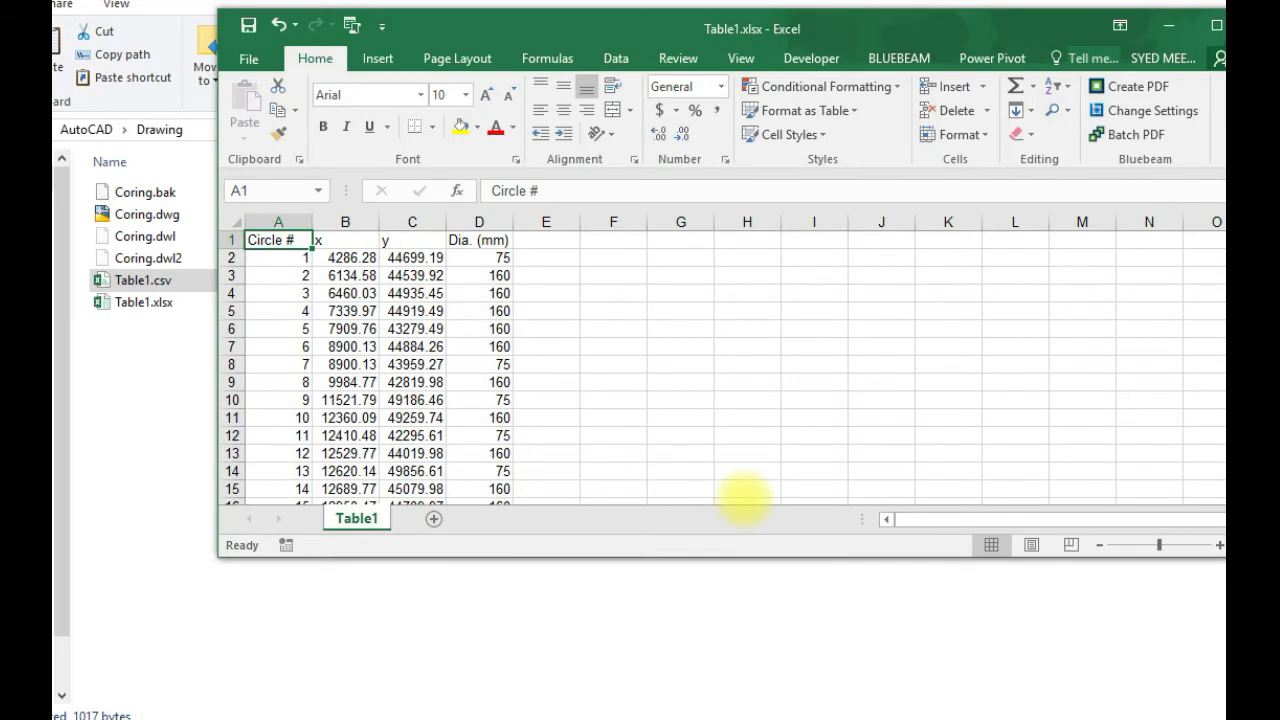
mouse_move(791, 458)
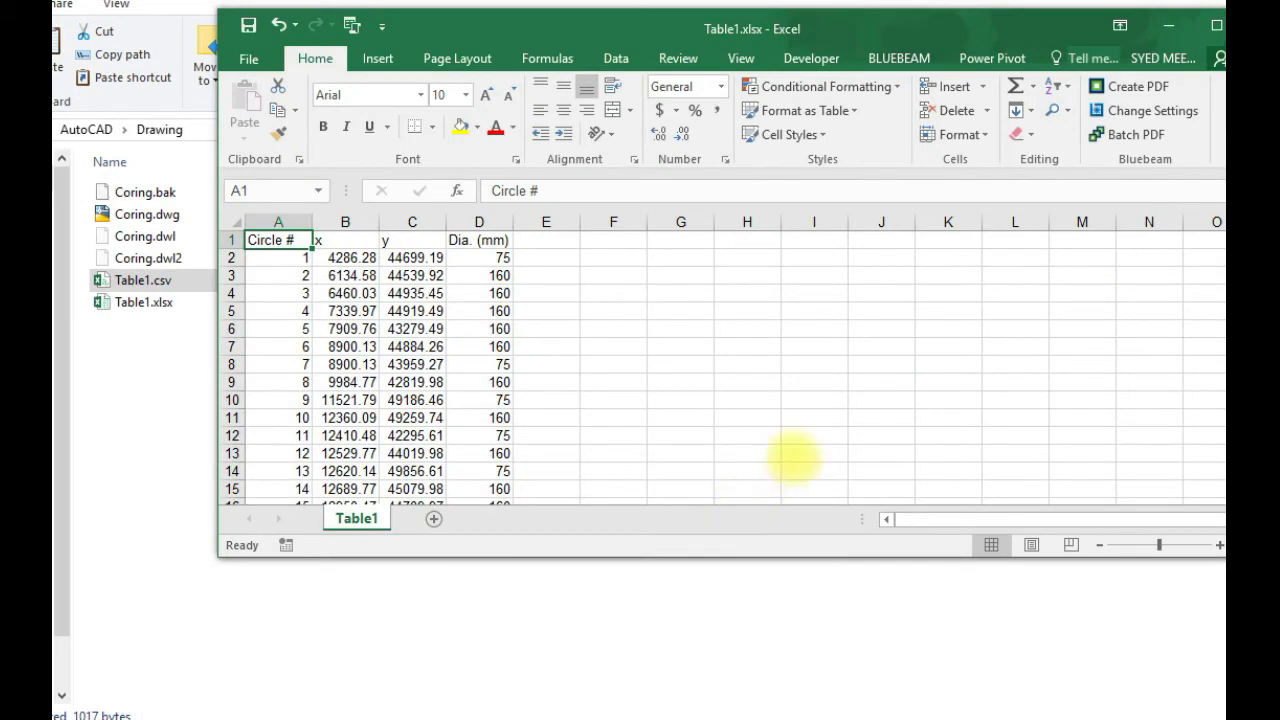